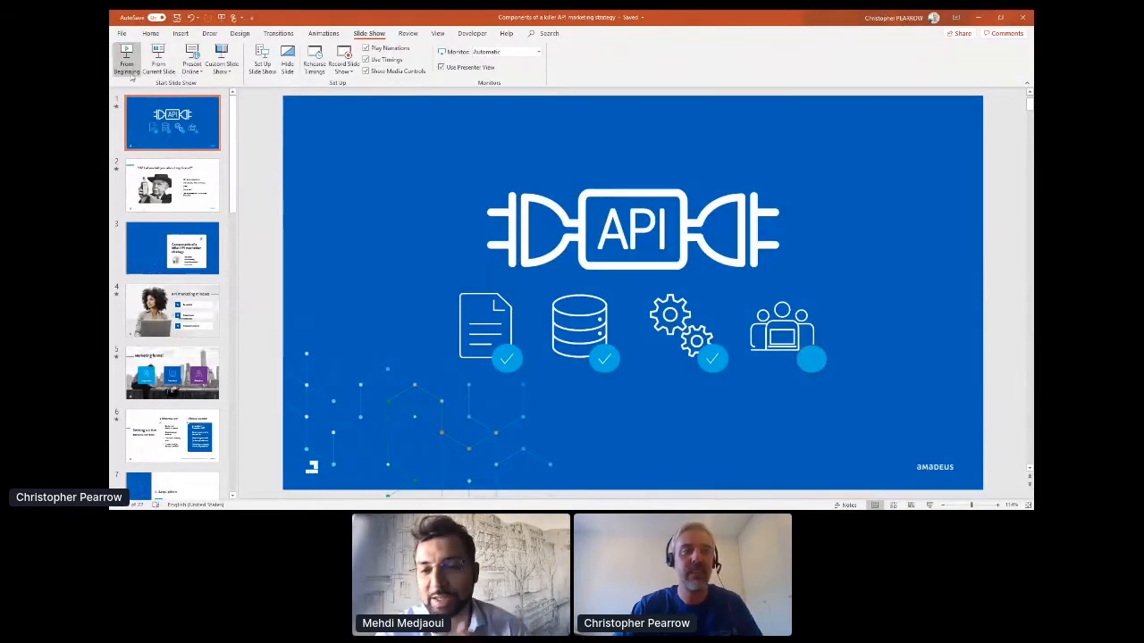
mouse_move(127, 57)
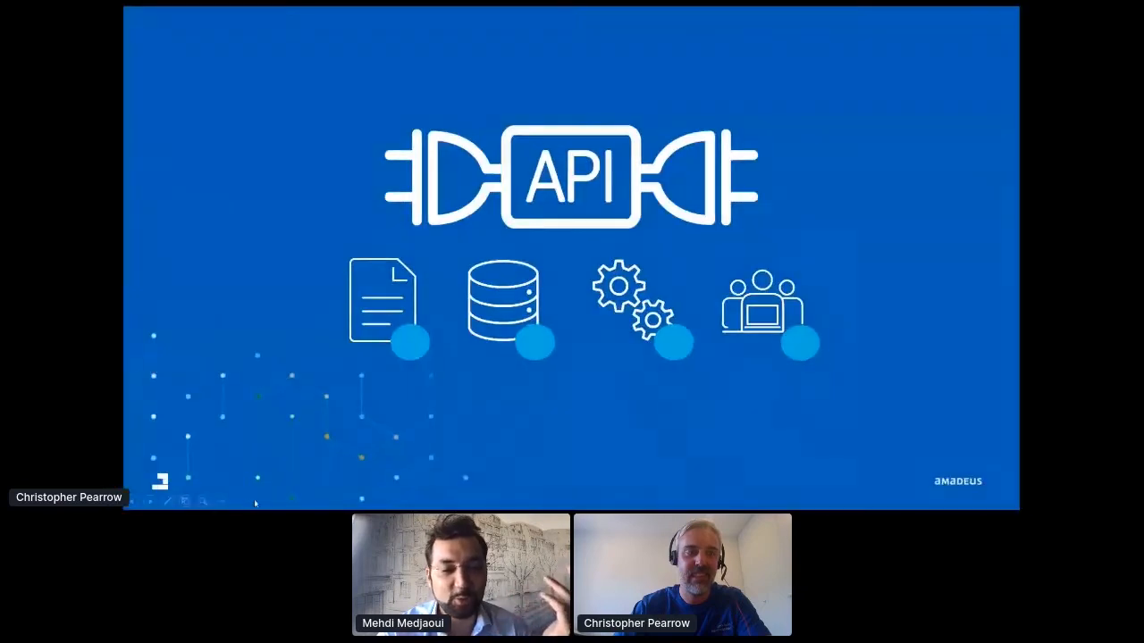
Reveal the remaining bullet points on the current slide about brand talk and ads
left_click(219, 500)
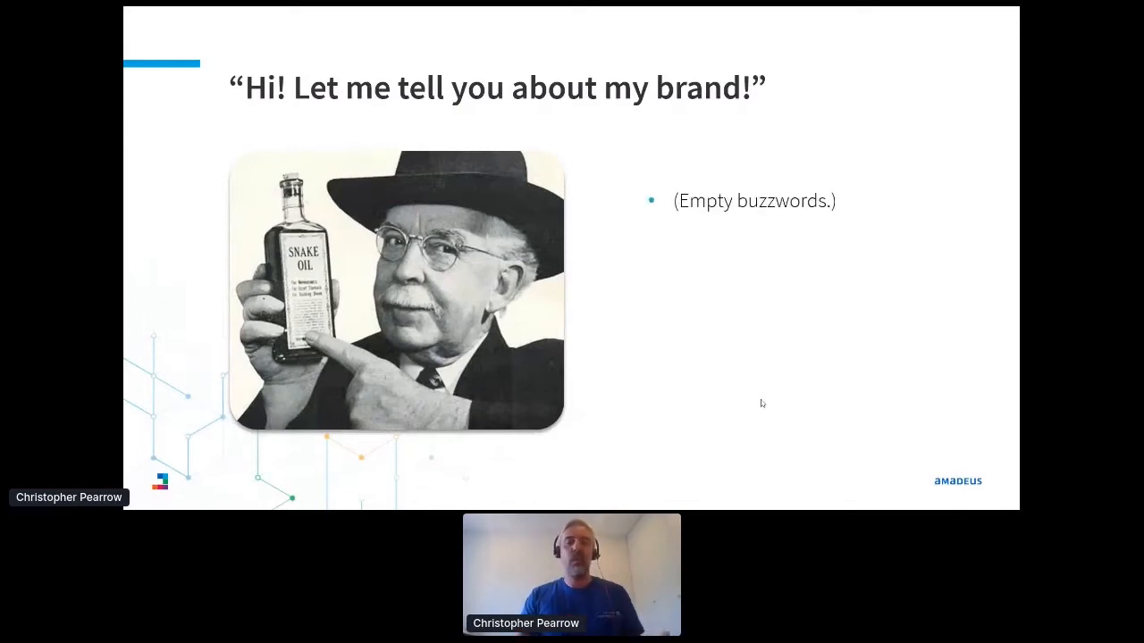
key("right")
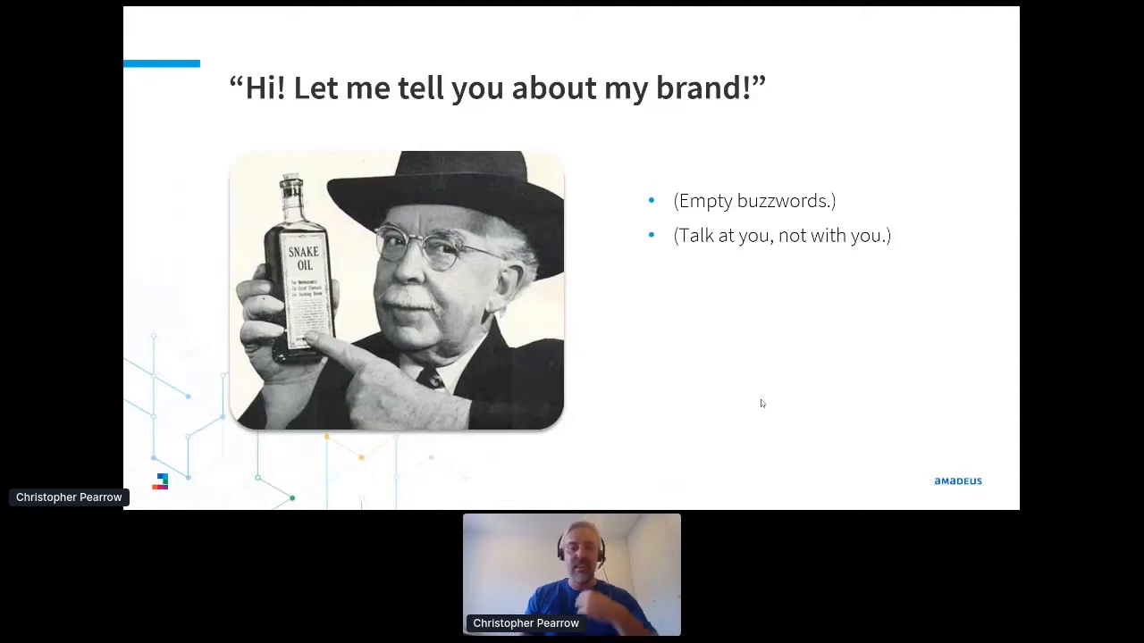
key("right")
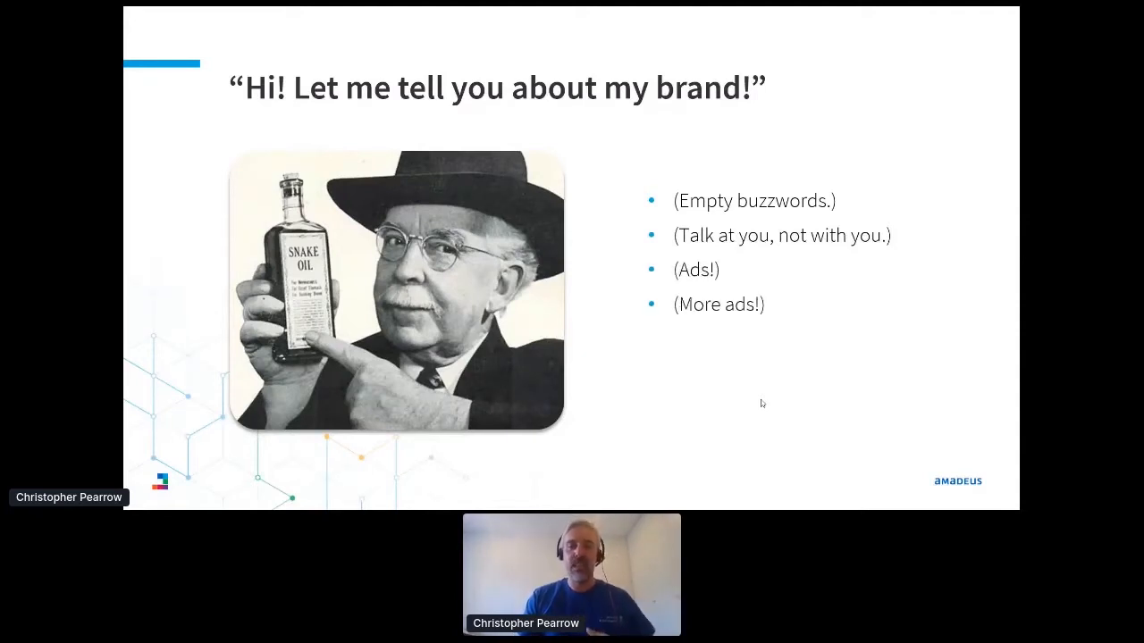
key("right")
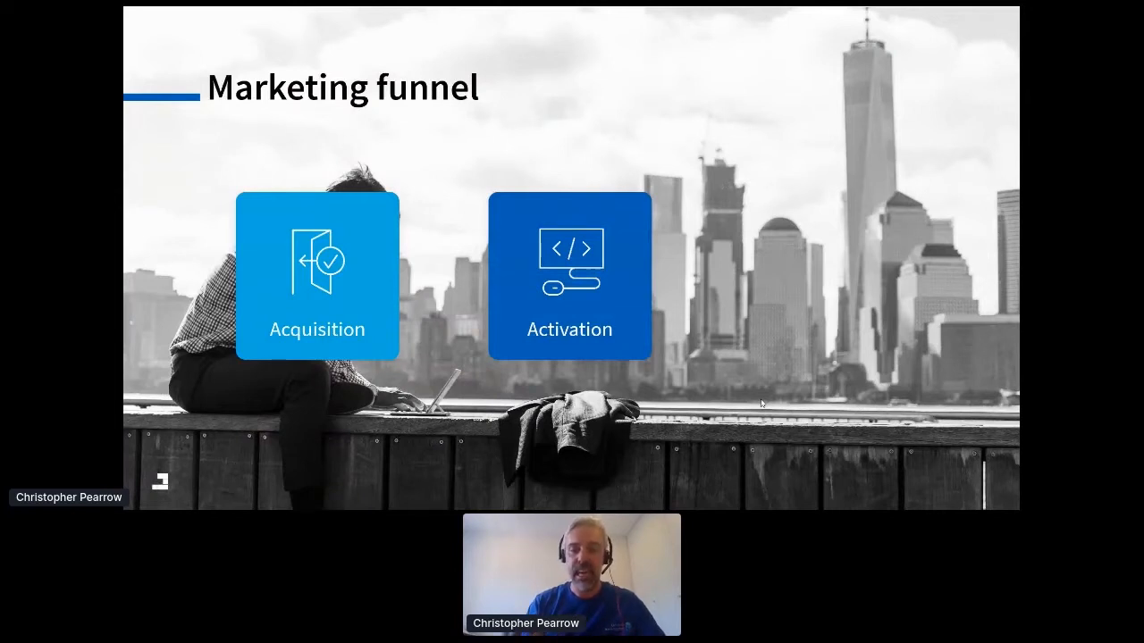
key("Right")
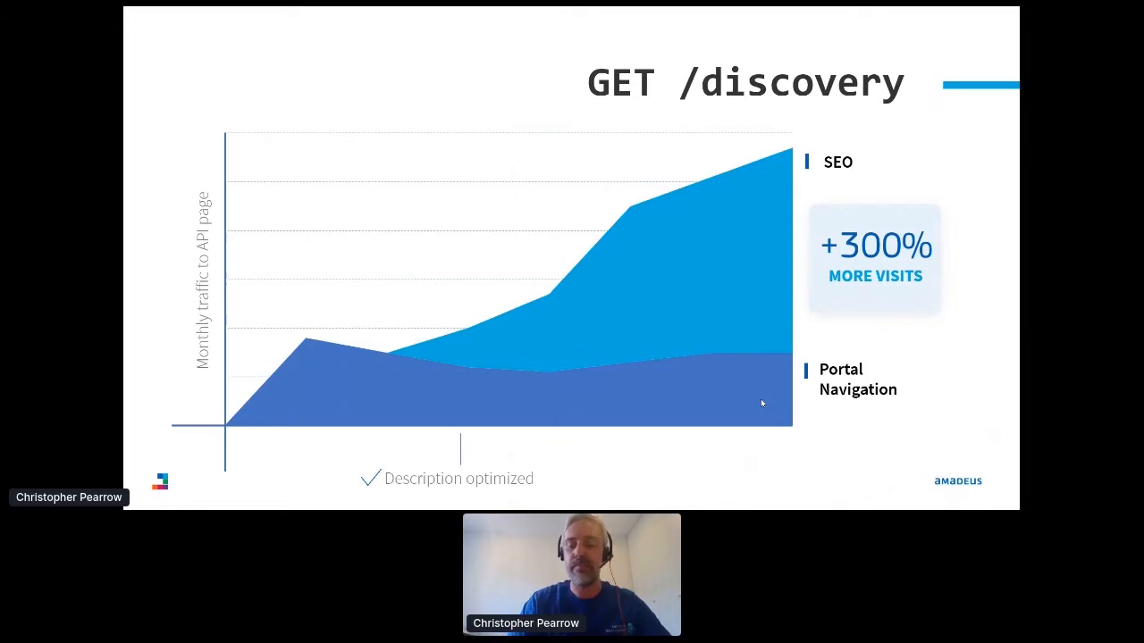
Advance through the POST /top-of-funnel blog traffic slide to the Activation section
key("Right")
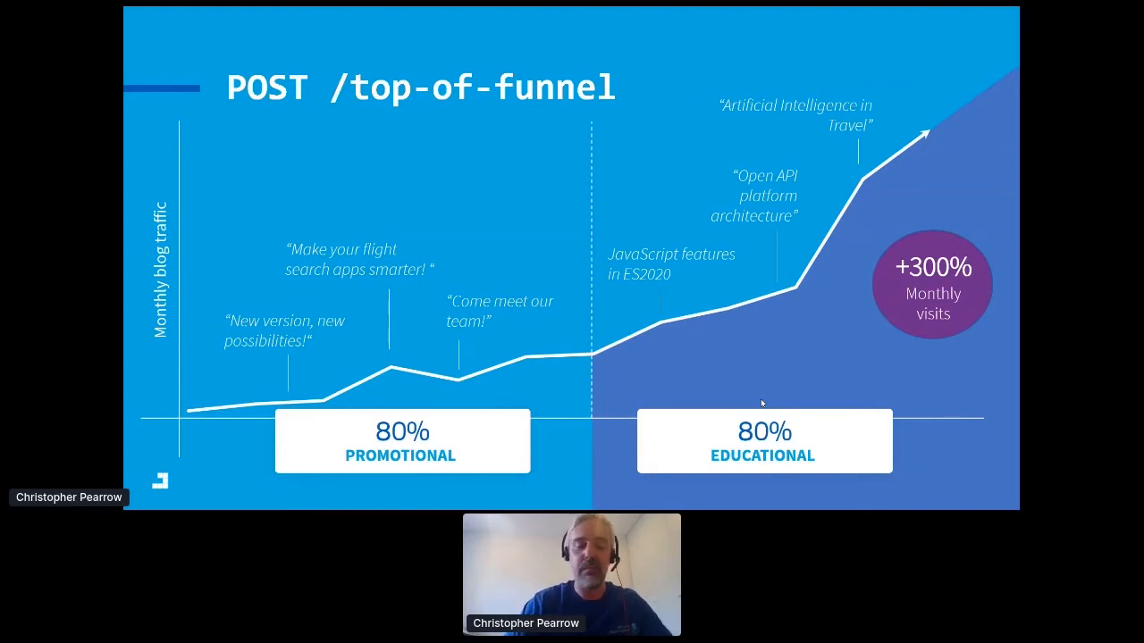
key("Right")
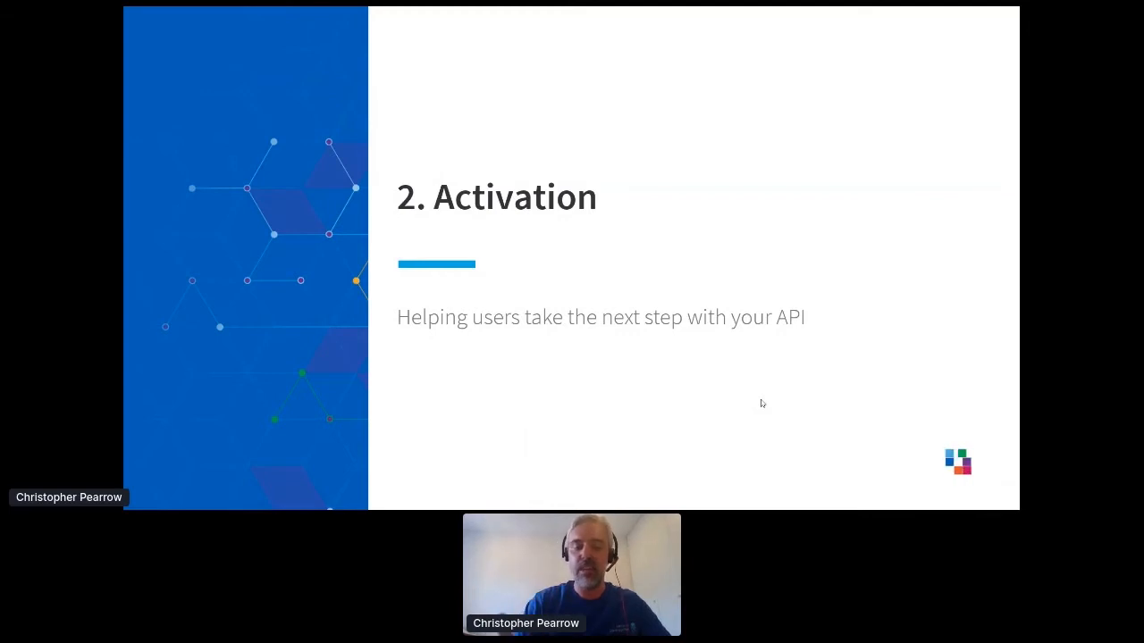
Advance past the 2. Activation section title slide to DELETE /gimmick
key("Right")
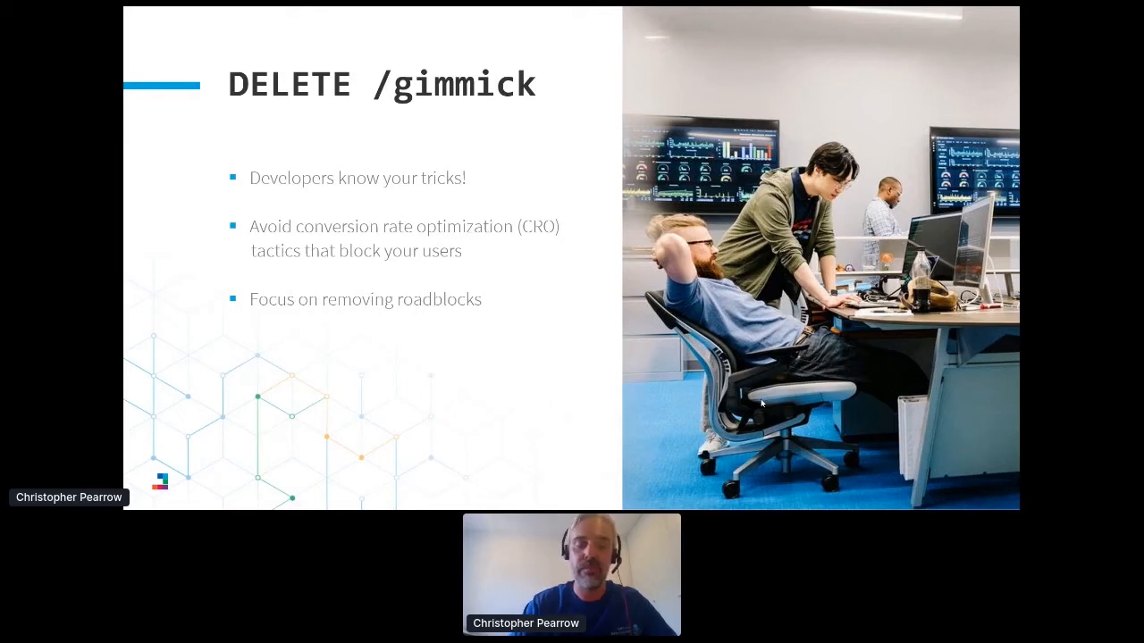
Advance from the DELETE /gimmick slide to the 3. Retention section slide
key("Right")
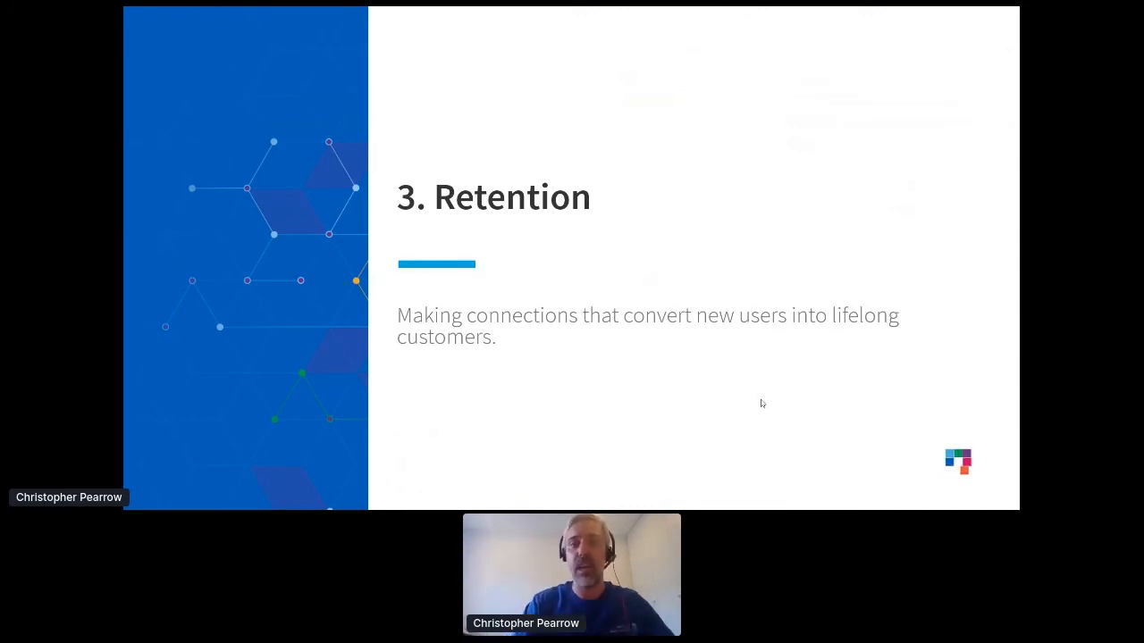
Advance from the 3. Retention title slide to the GET /email slide
key("Right")
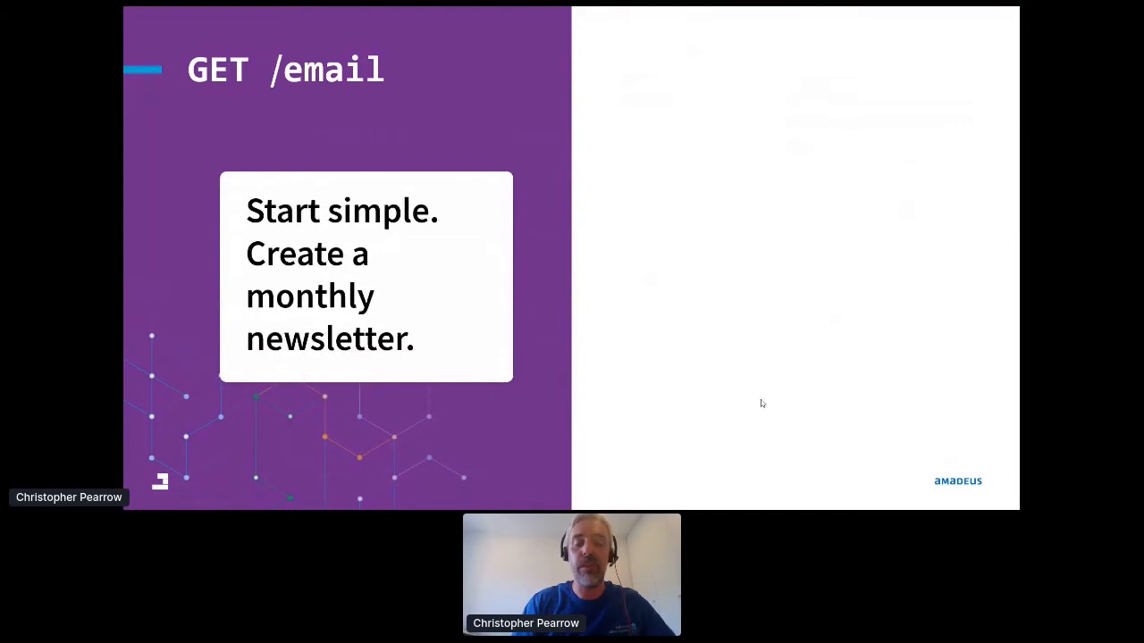
Move past the GET /email newsletter slide to GET /community
key("right")
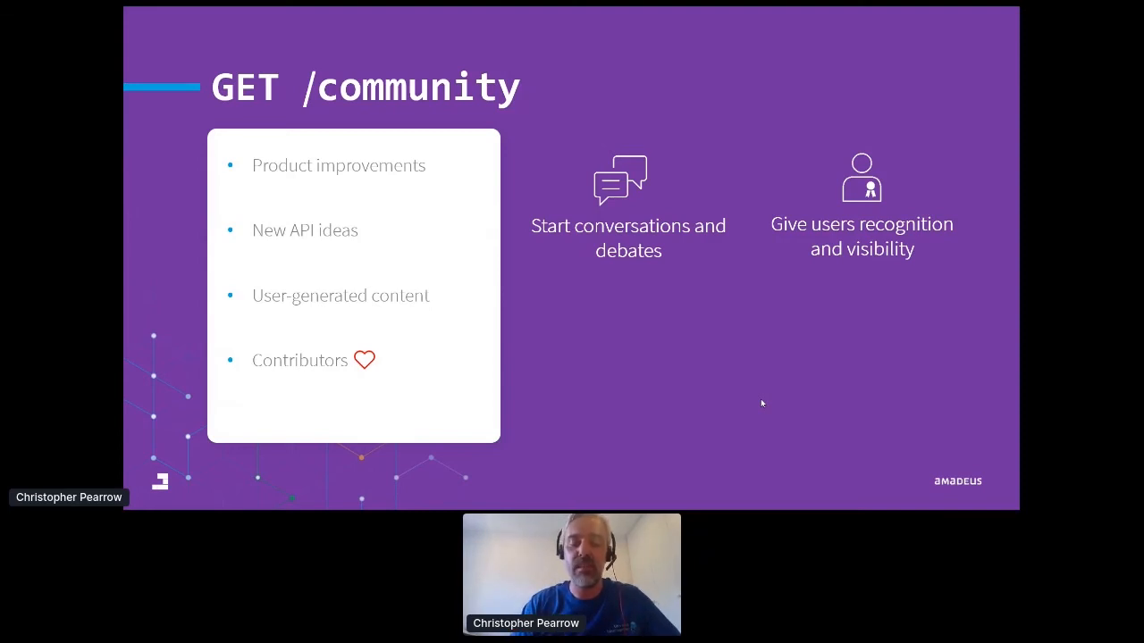
Reveal the office hours and app feedback ideas on the GET /community slide
key("Right")
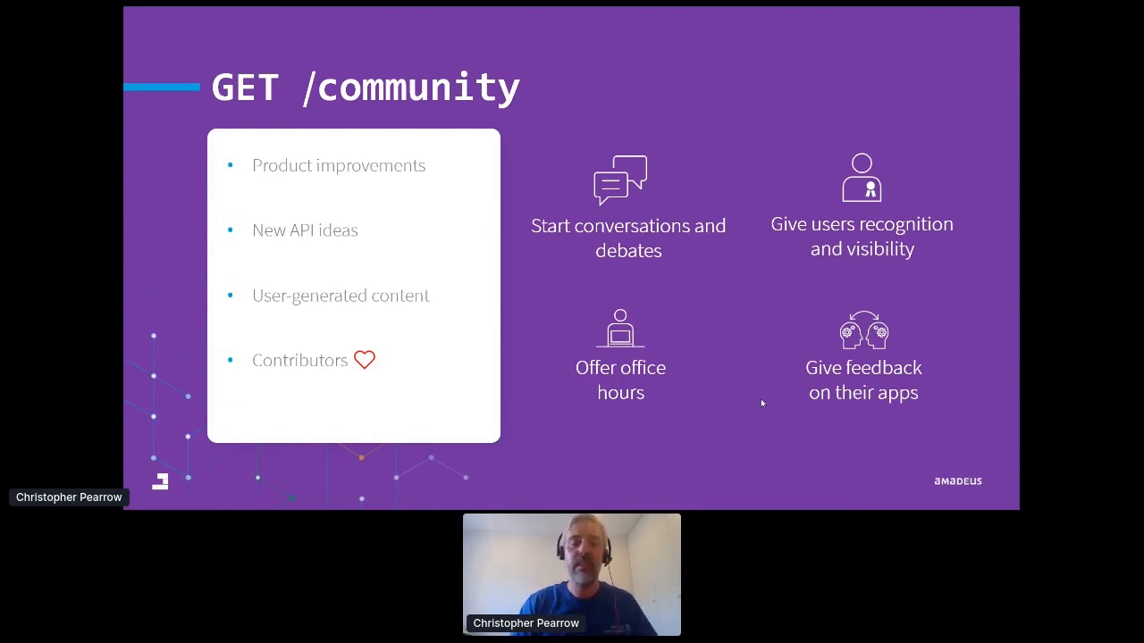
Show the GET /api-marketing recap with Be helpful, Make it easy, Make connections
key("Right")
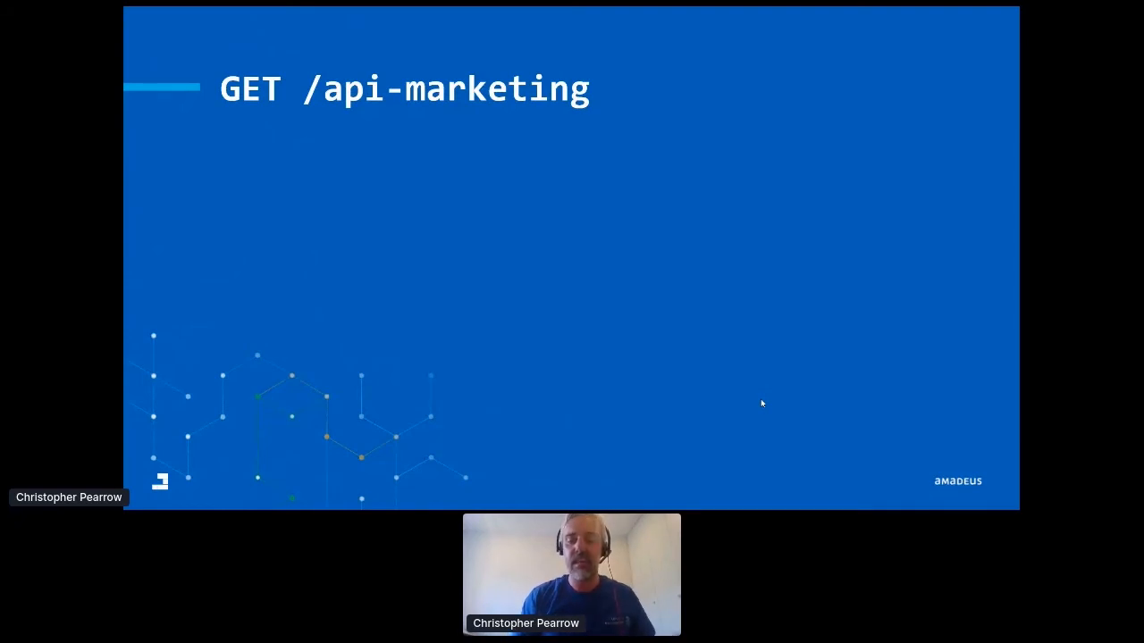
key("Right")
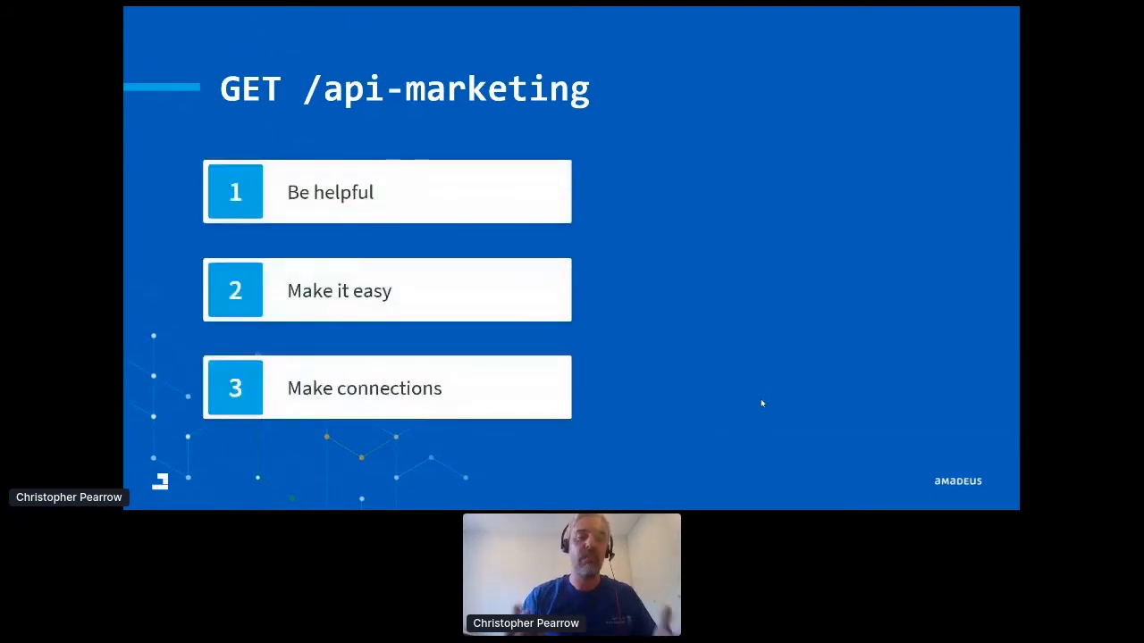